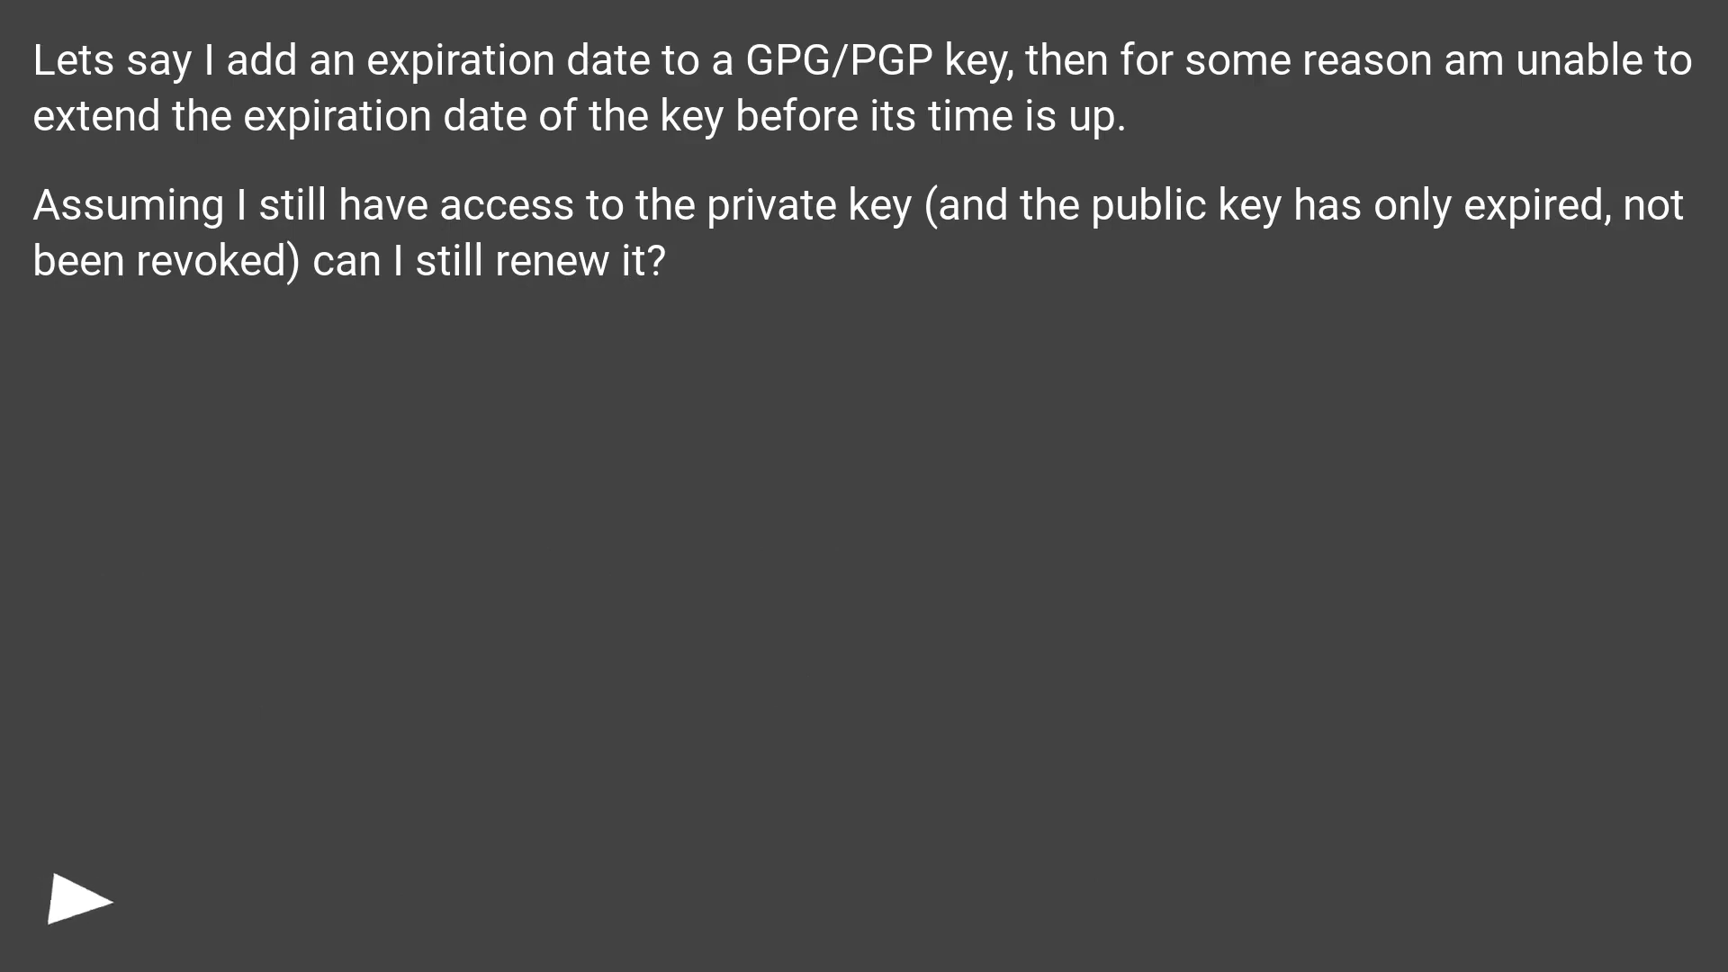
pyautogui.click(79, 900)
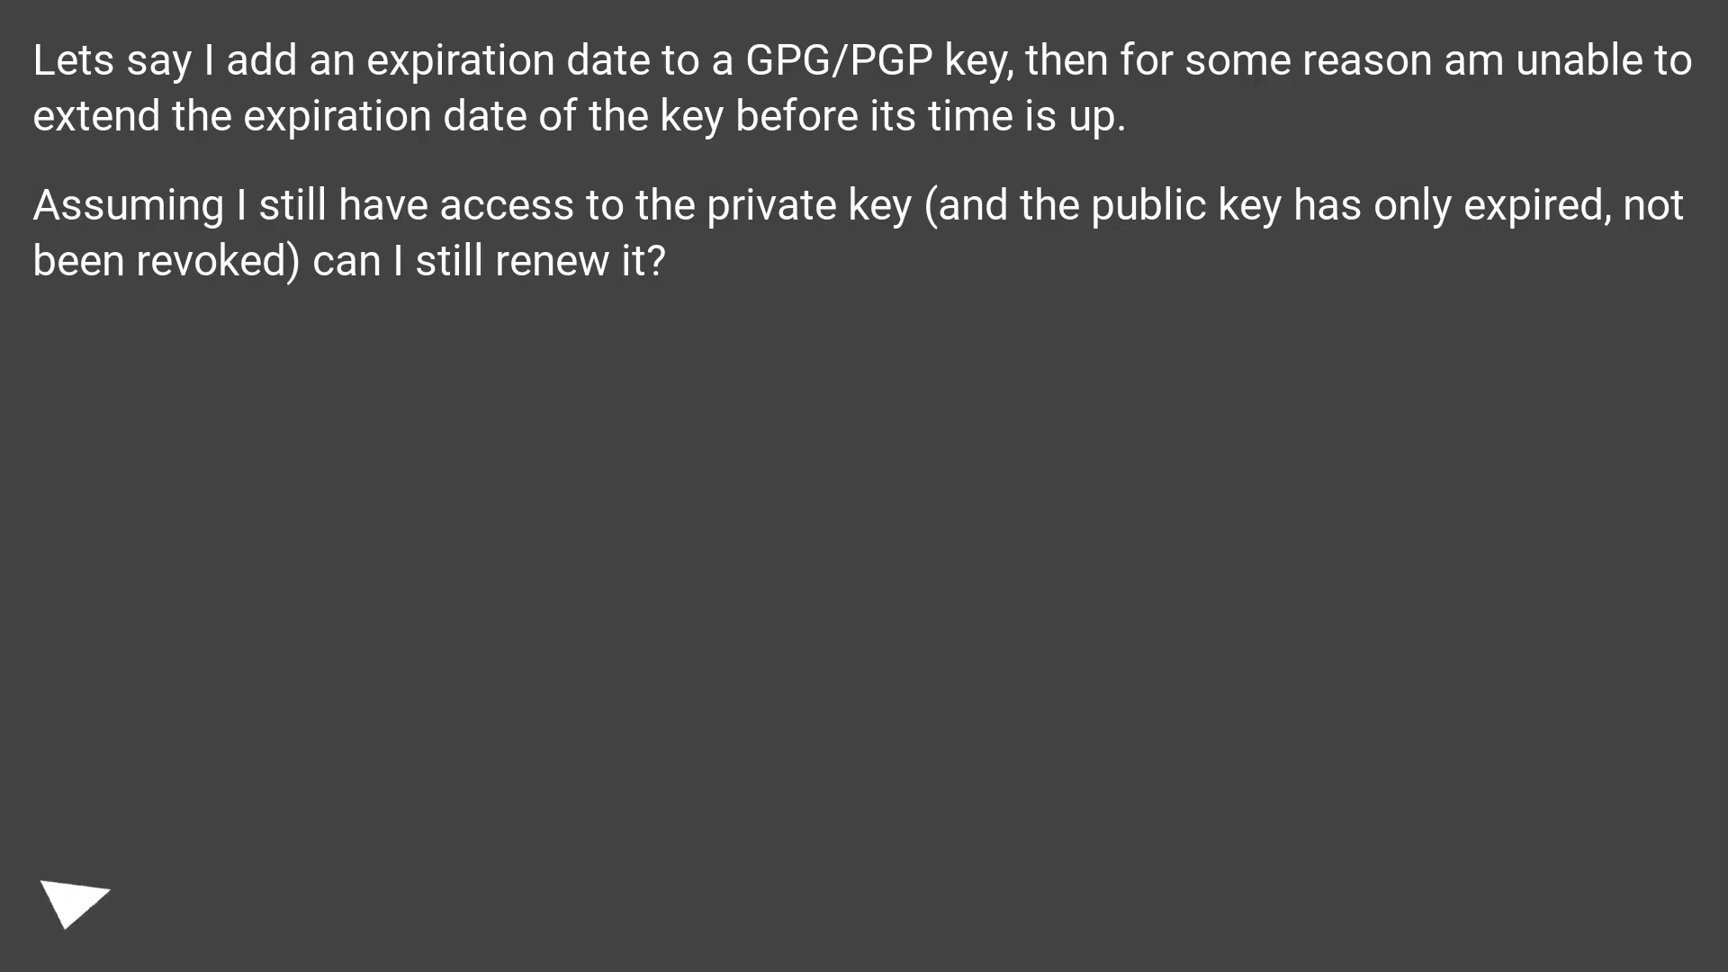
pyautogui.click(72, 898)
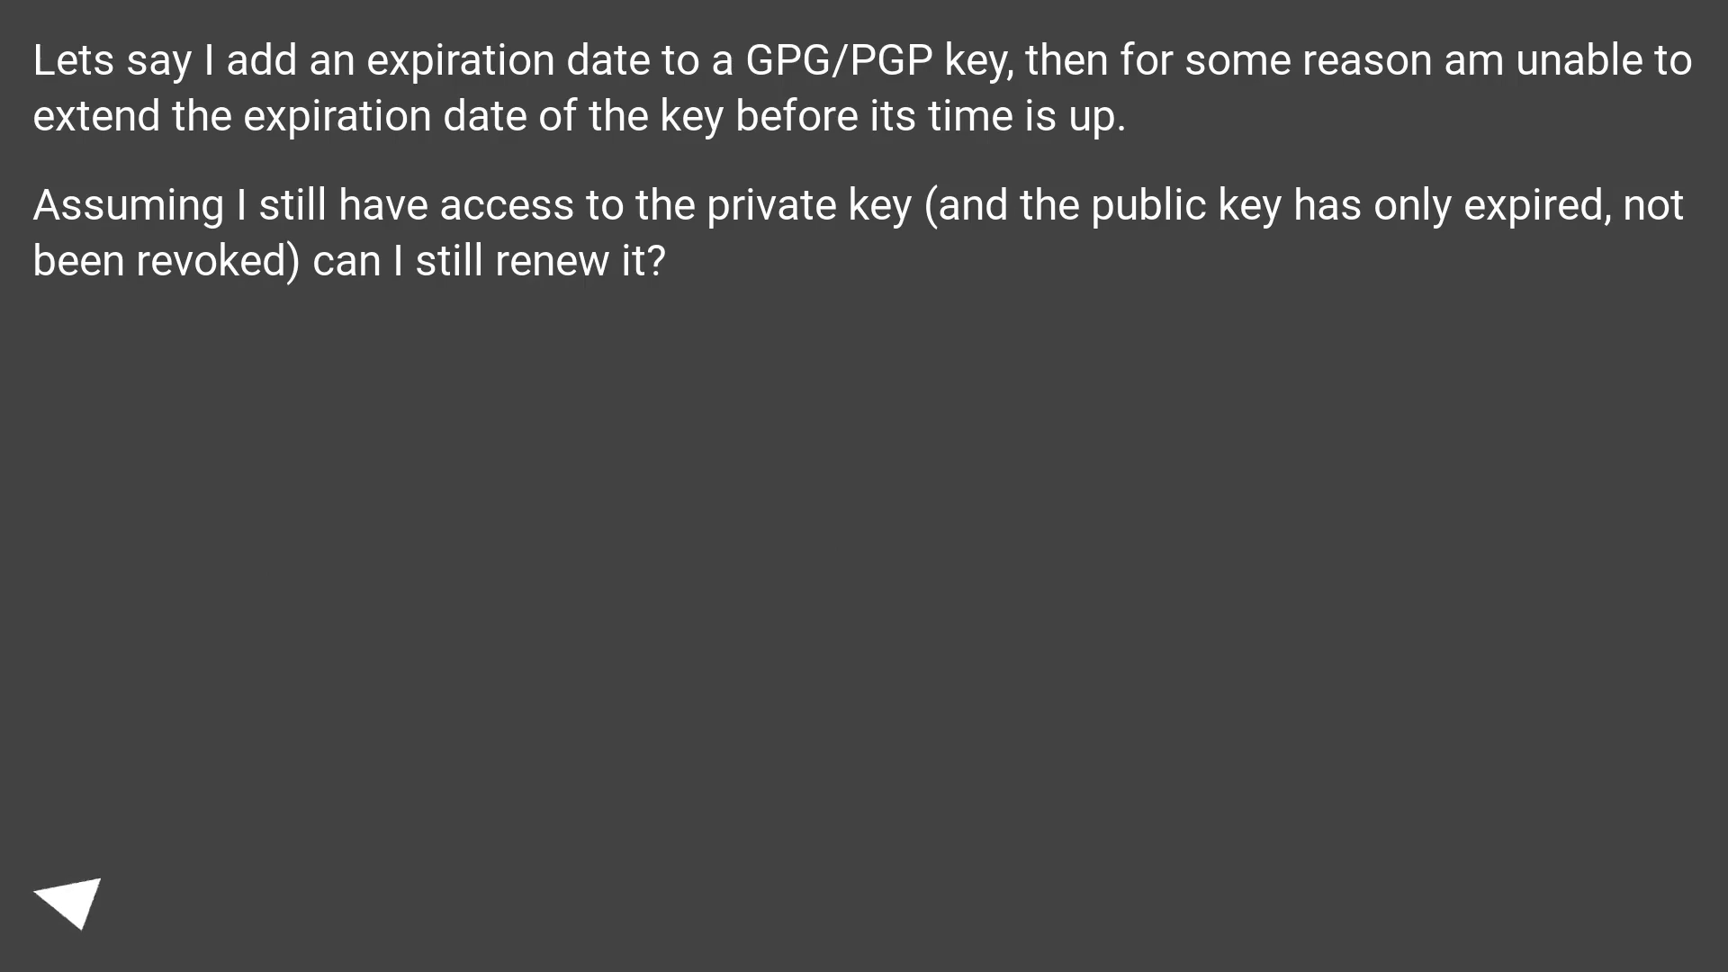
pyautogui.click(73, 899)
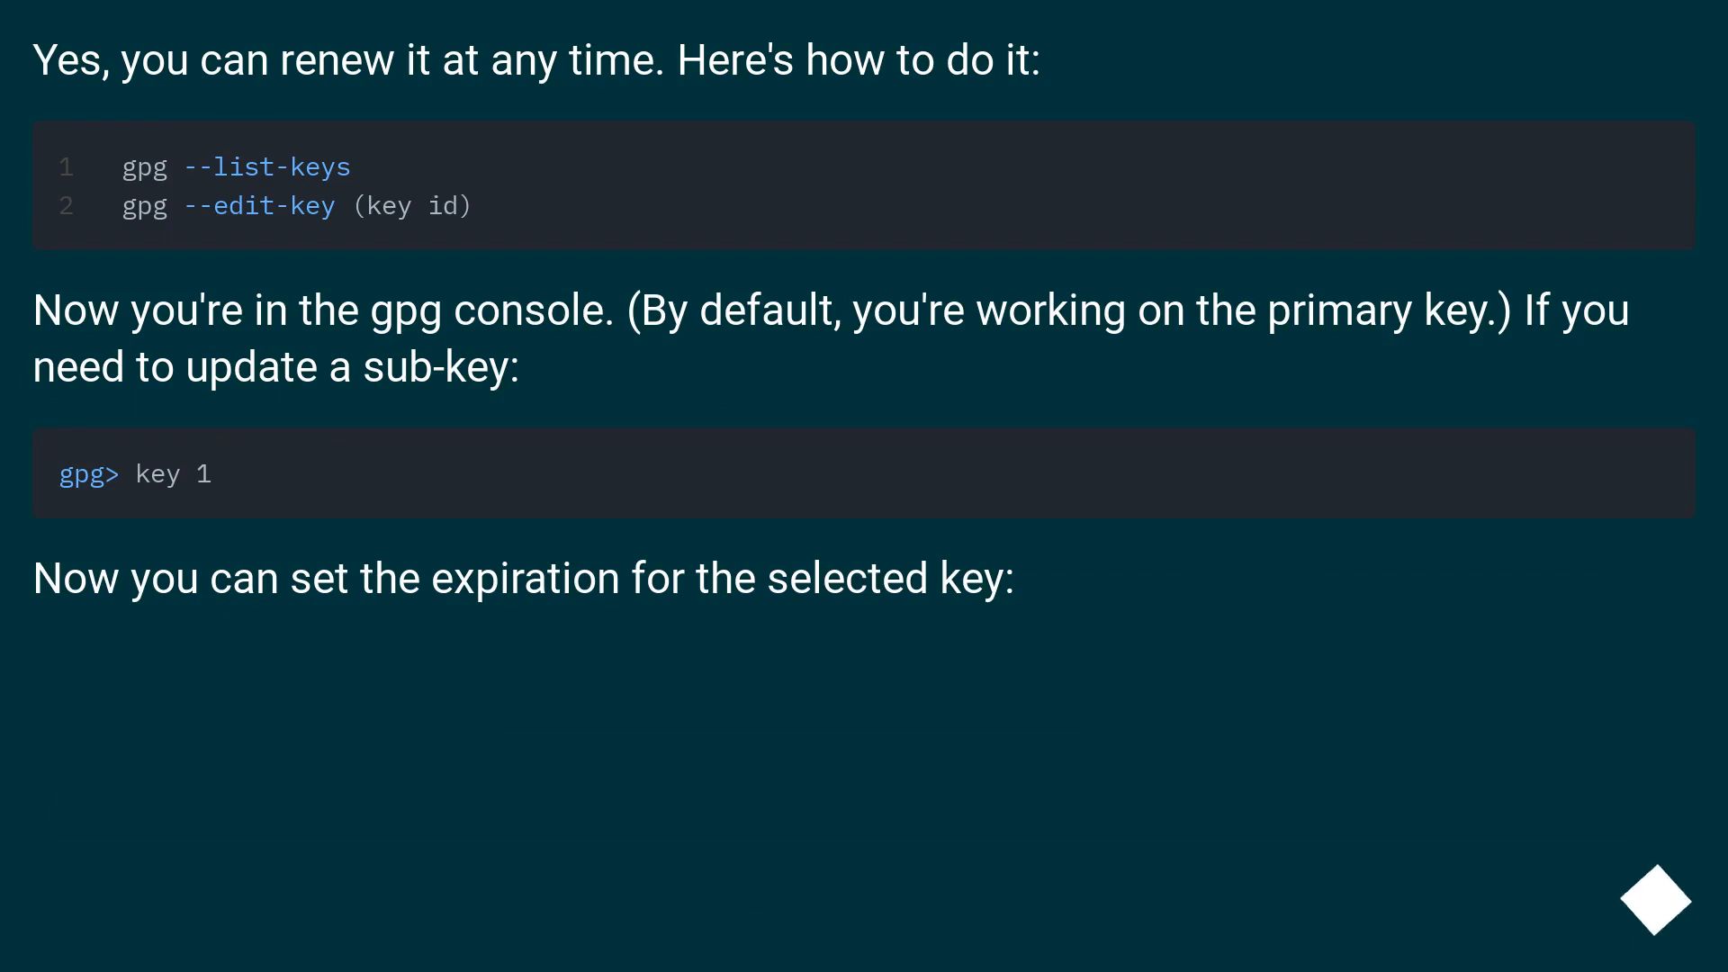
pyautogui.scroll(-3)
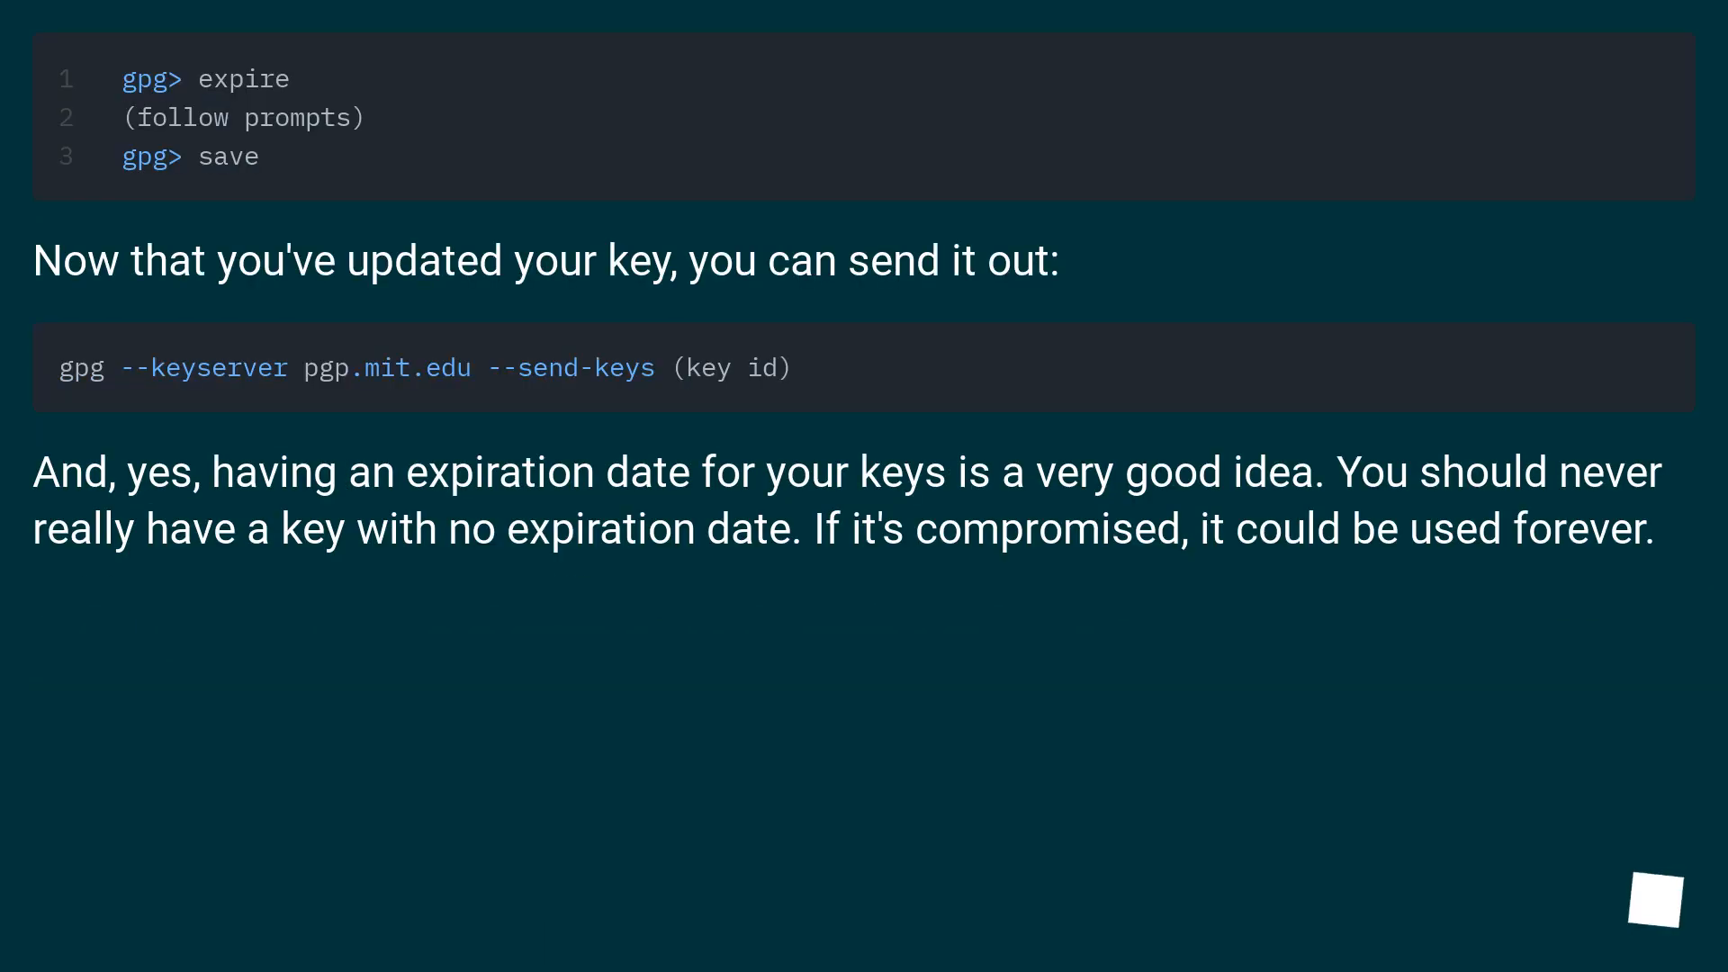